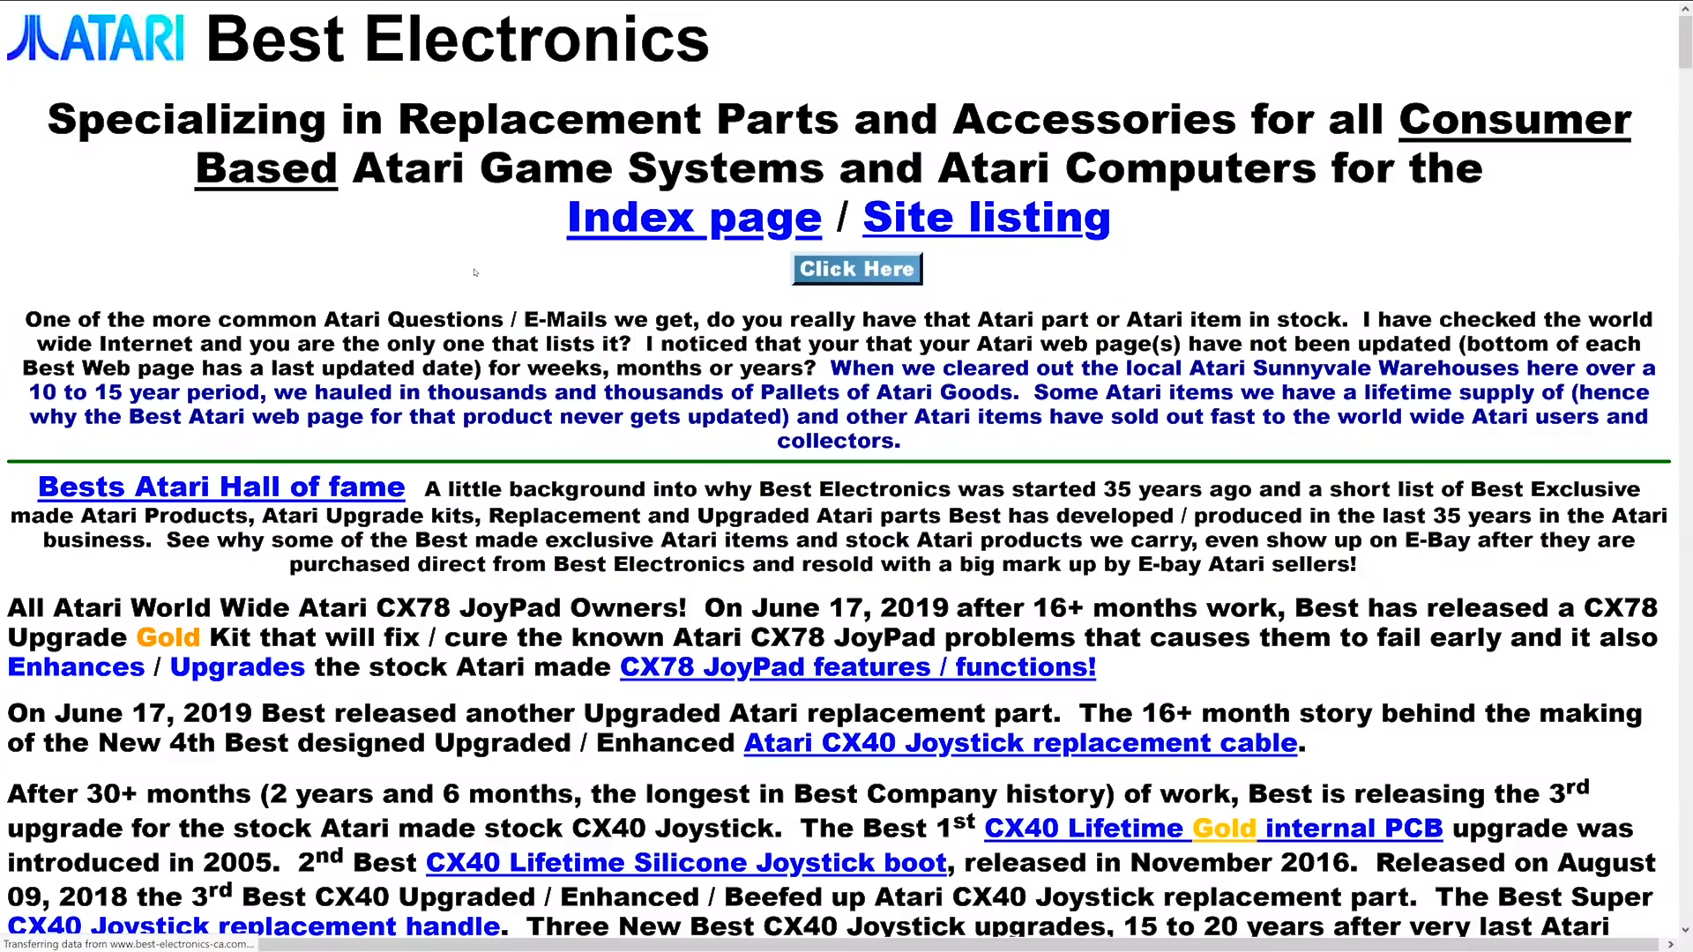
{"action": "scroll", "scroll_direction": "down", "scroll_amount": 3}
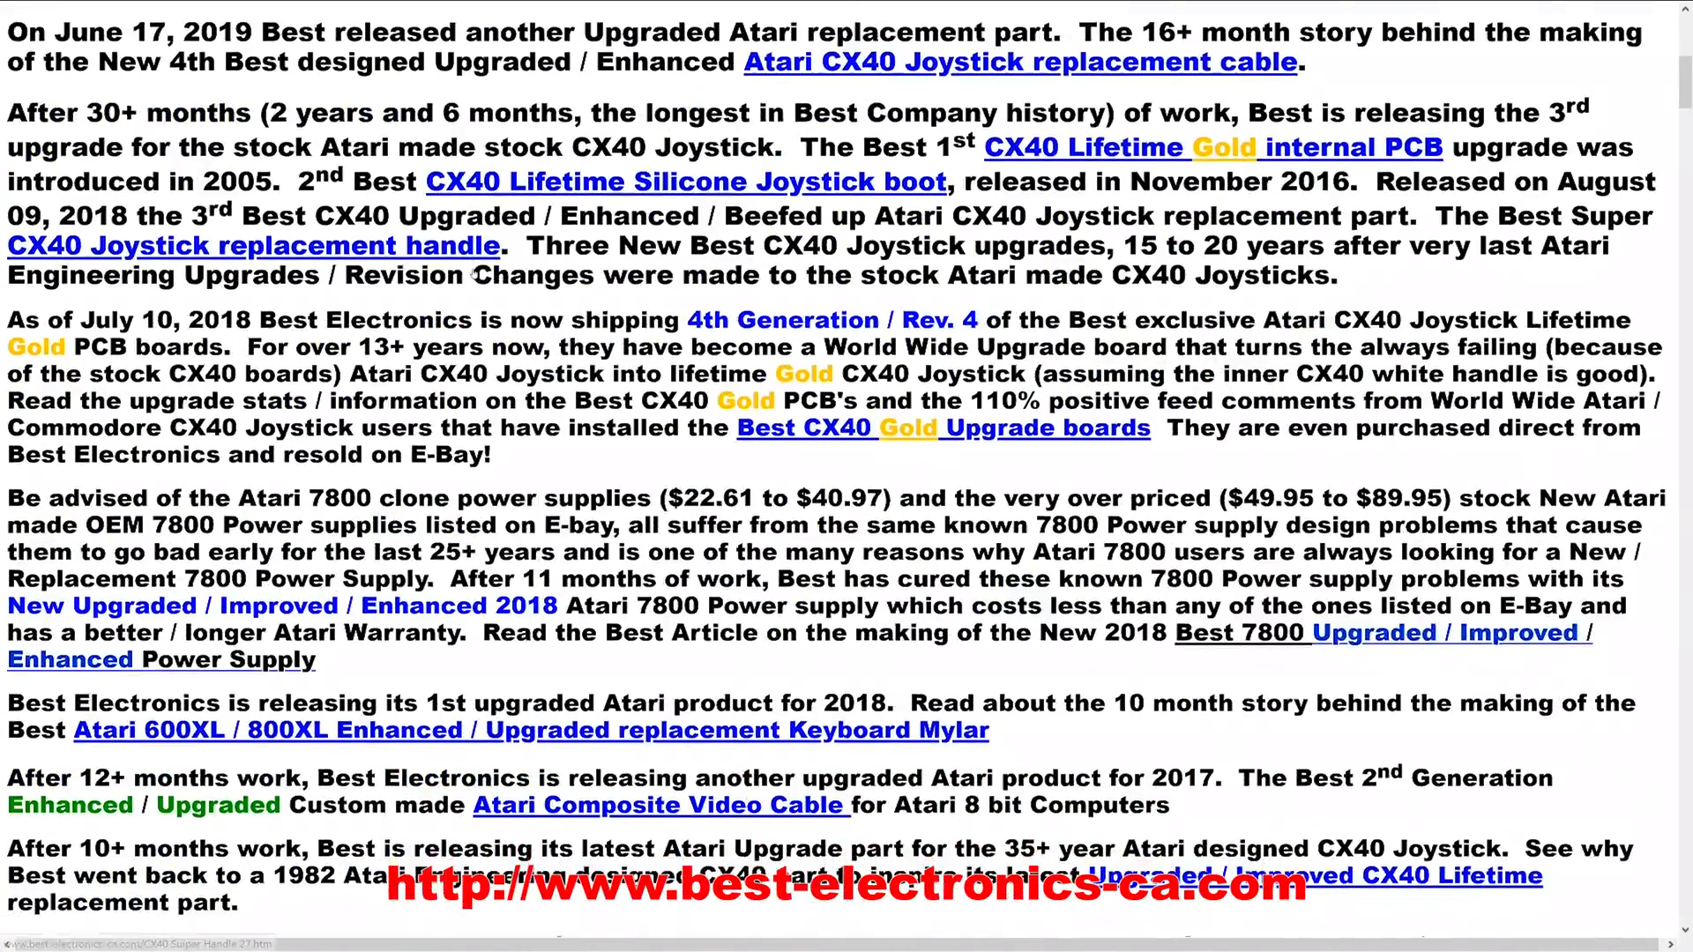
{"action": "scroll", "scroll_direction": "up", "scroll_amount": 3}
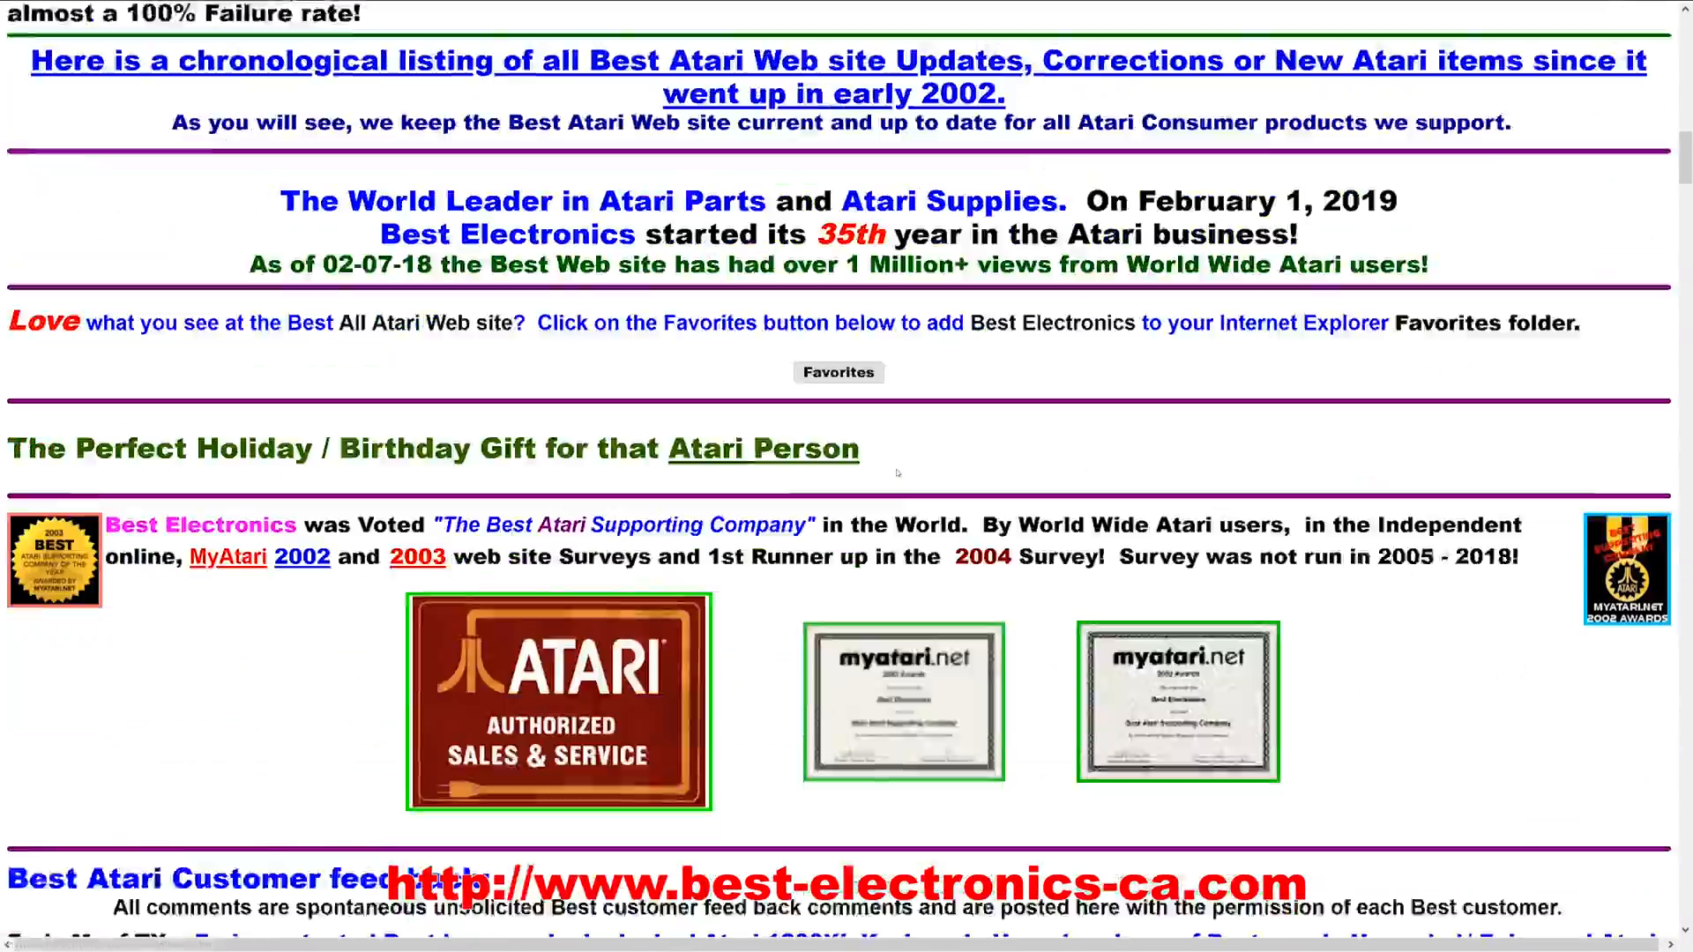
{"action": "scroll", "scroll_direction": "down", "scroll_amount": 3}
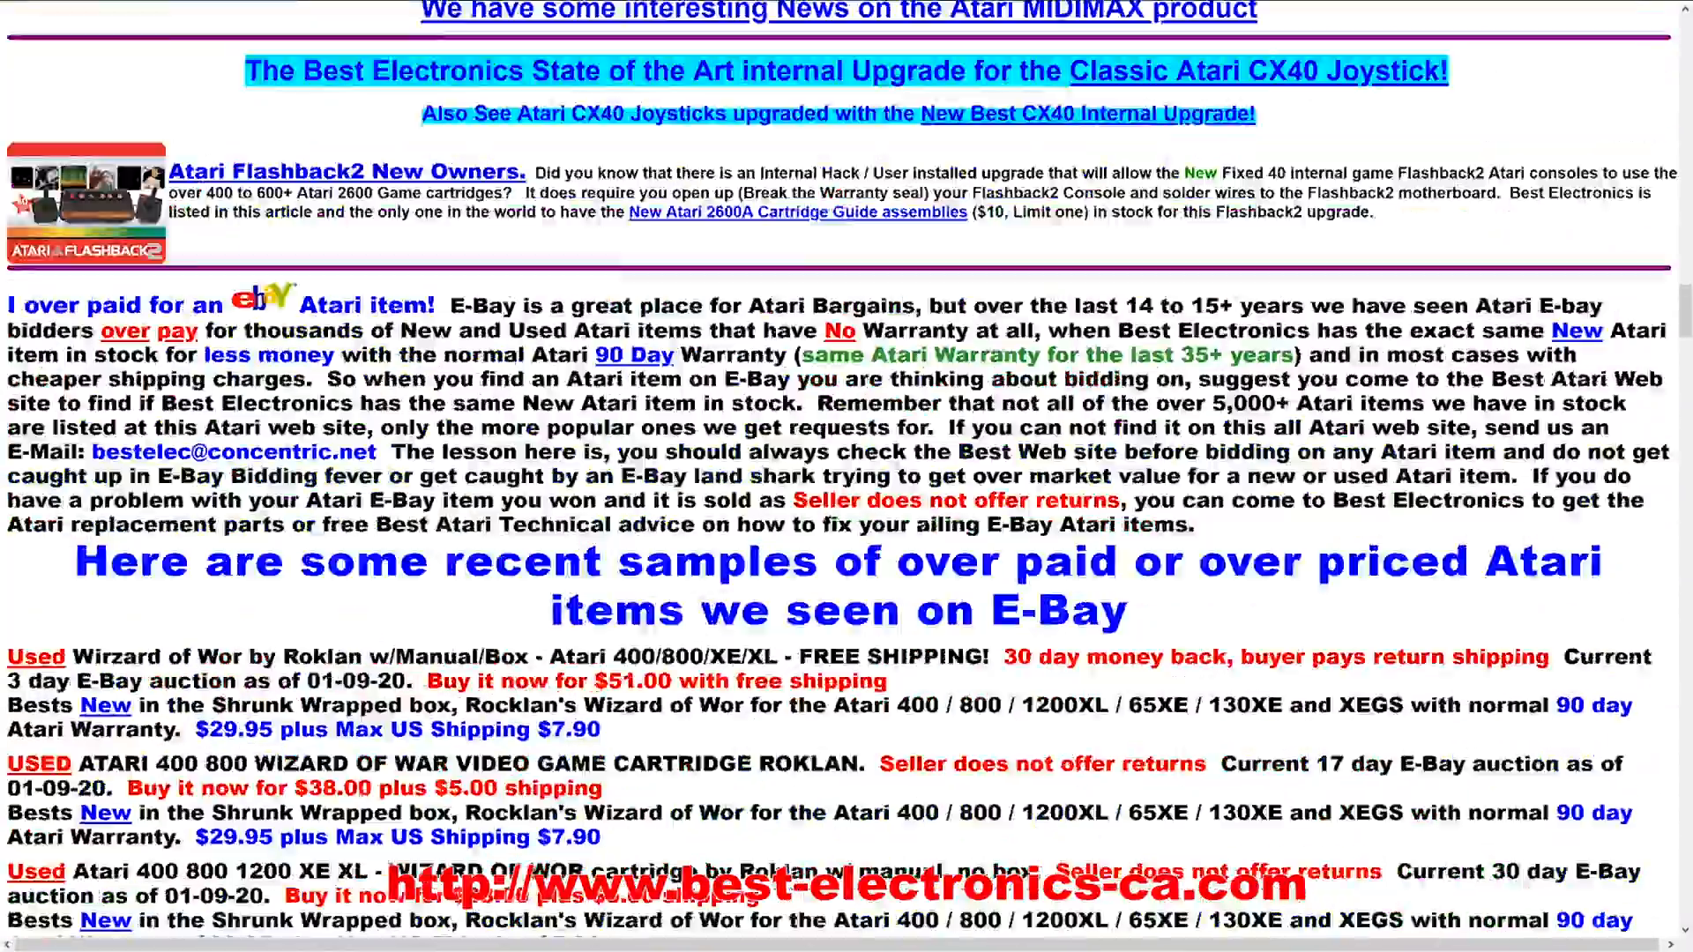
{"action": "scroll", "scroll_direction": "down", "scroll_amount": 3}
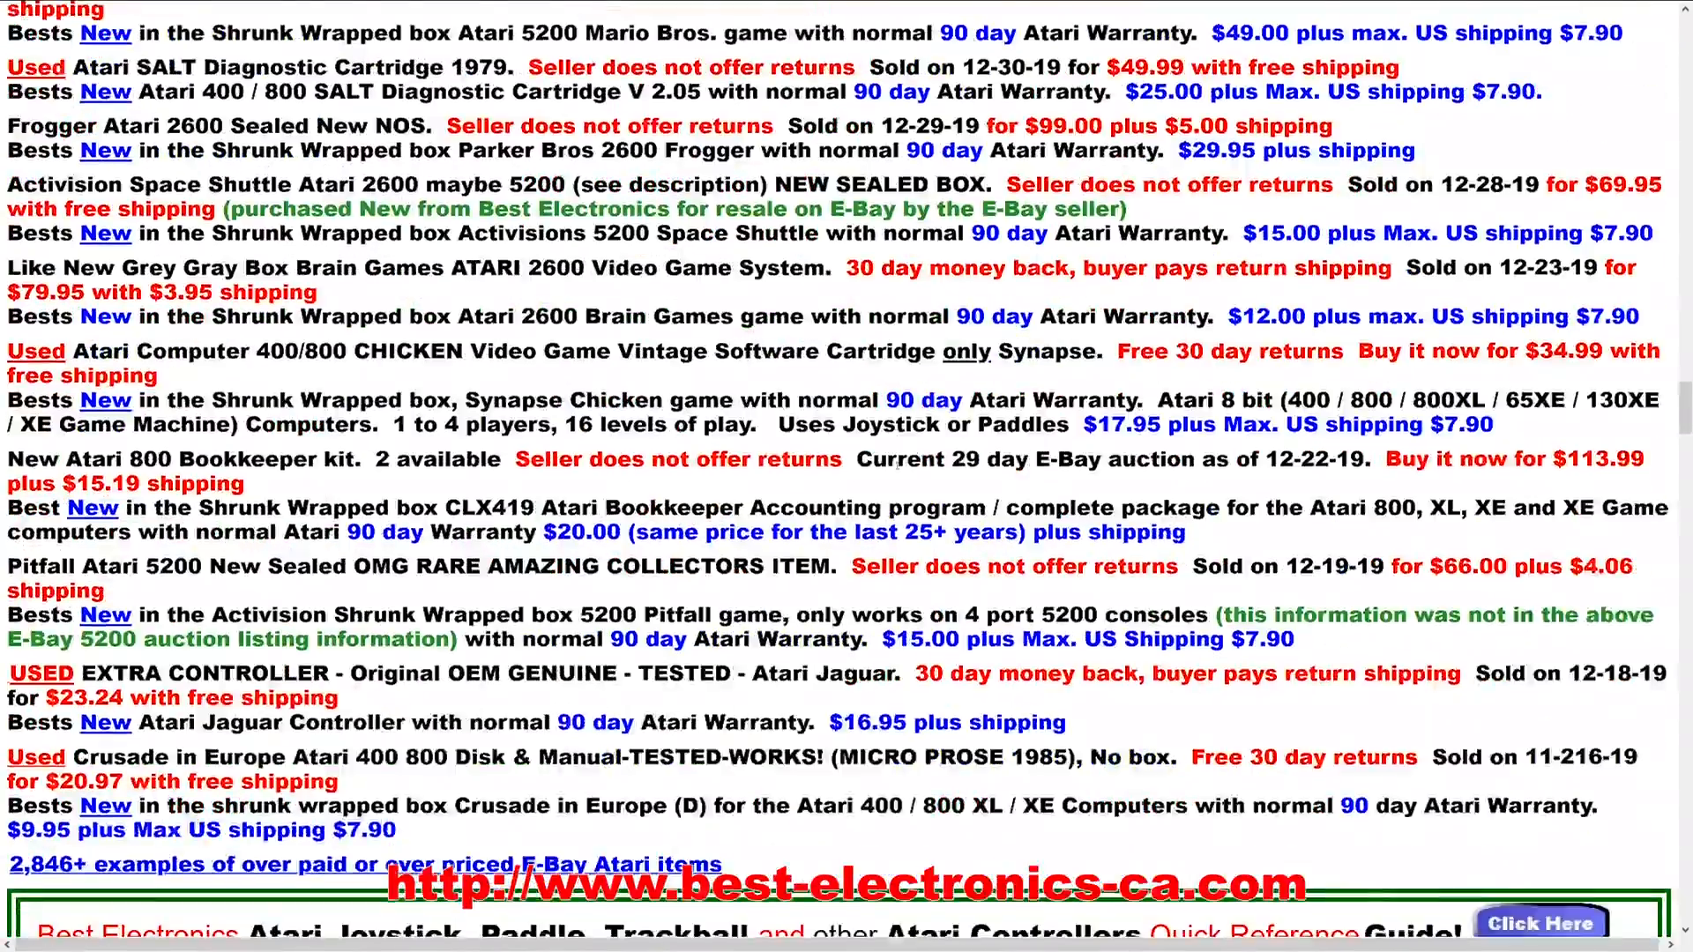
{"action": "scroll", "scroll_direction": "down", "scroll_amount": 3}
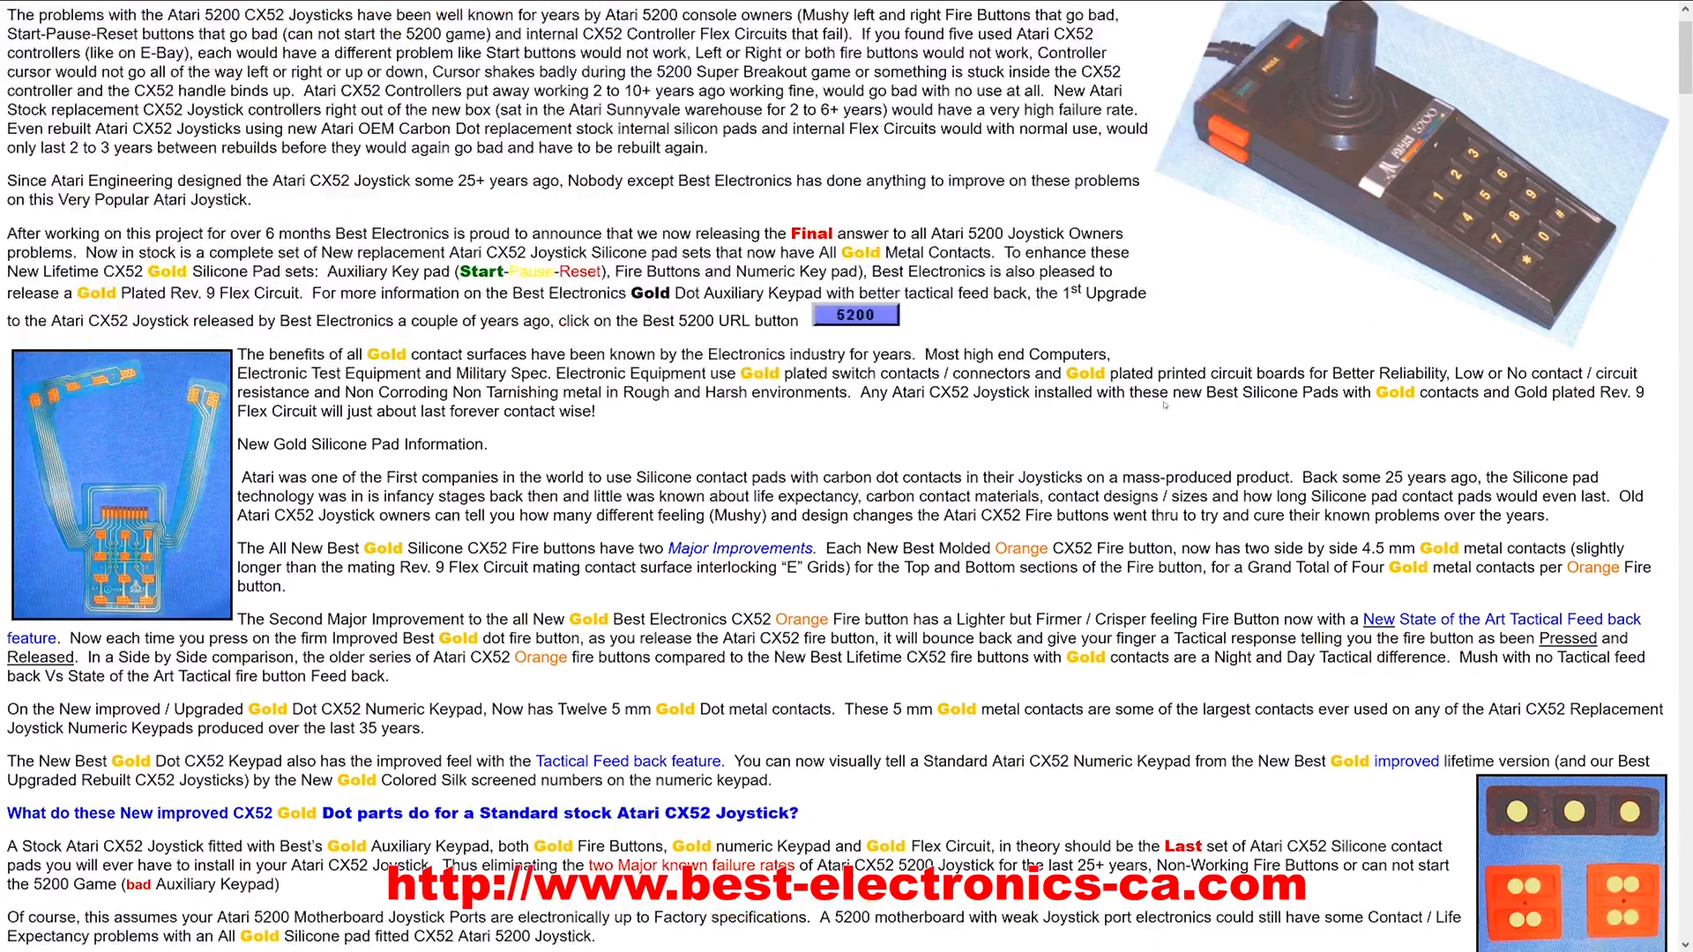
{"action": "scroll", "scroll_direction": "down", "scroll_amount": 3}
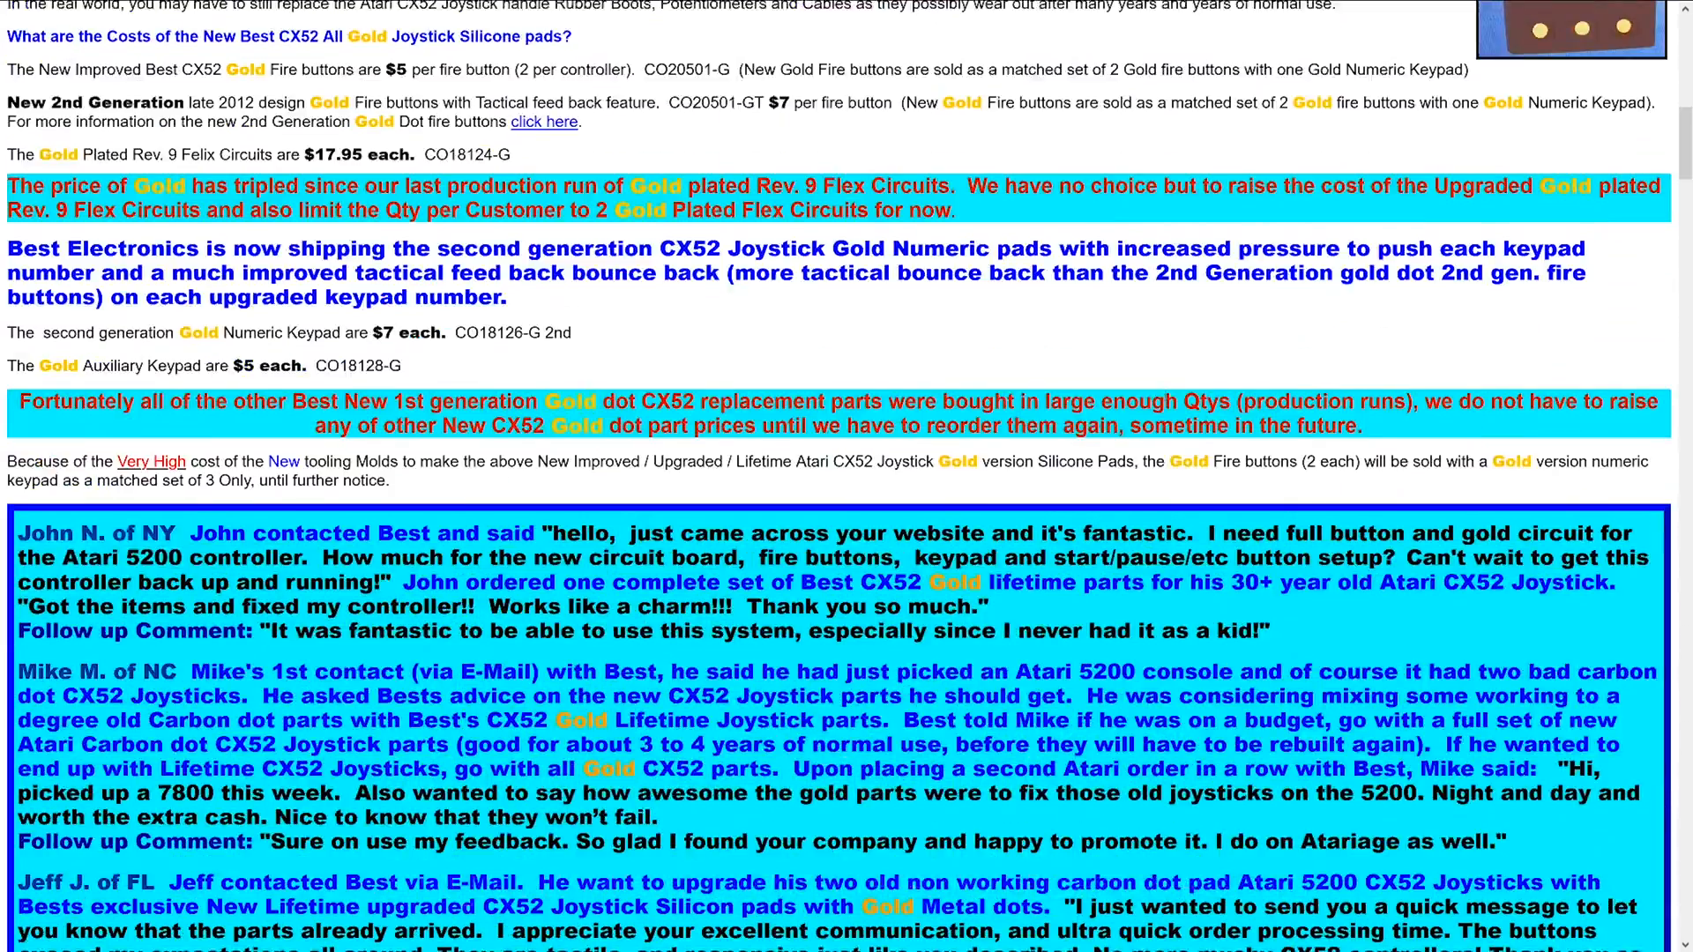